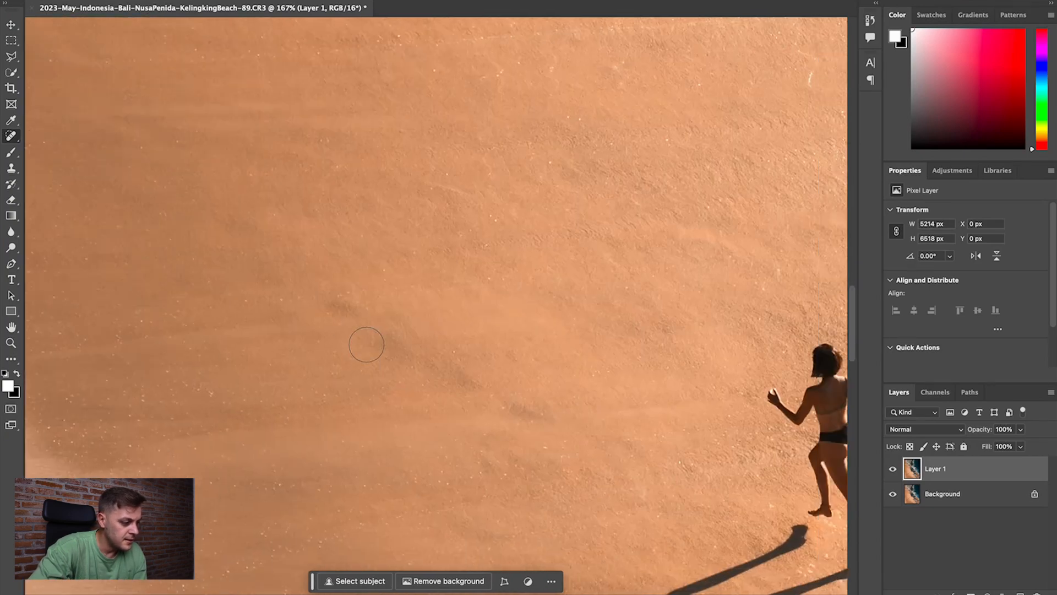
pyautogui.moveTo(462, 369)
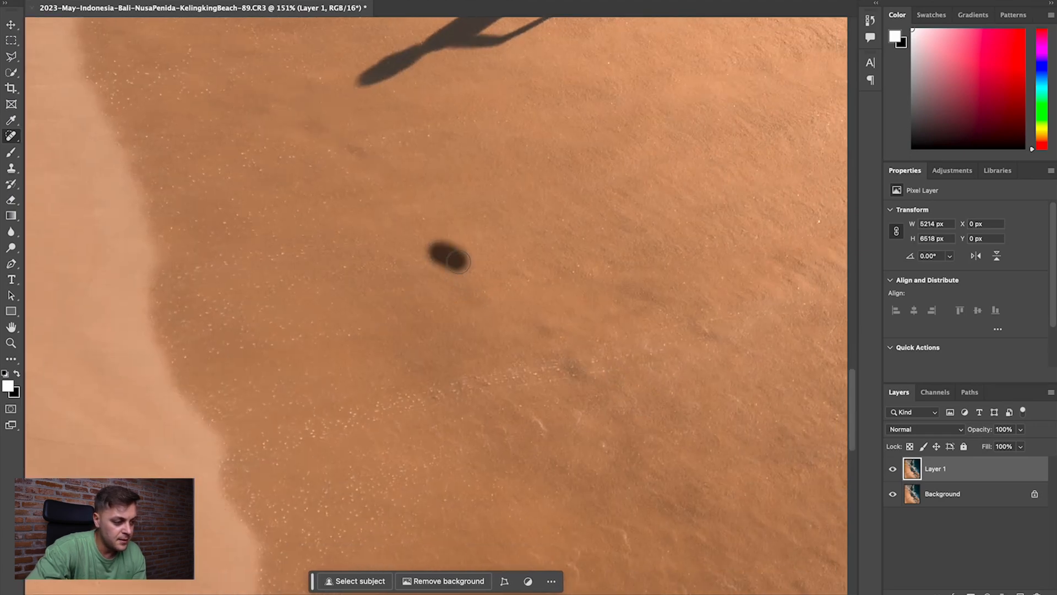
# Step: Heal away the dark footprint below the figure's shadow with the Spot Healing Brush
pyautogui.click(452, 261)
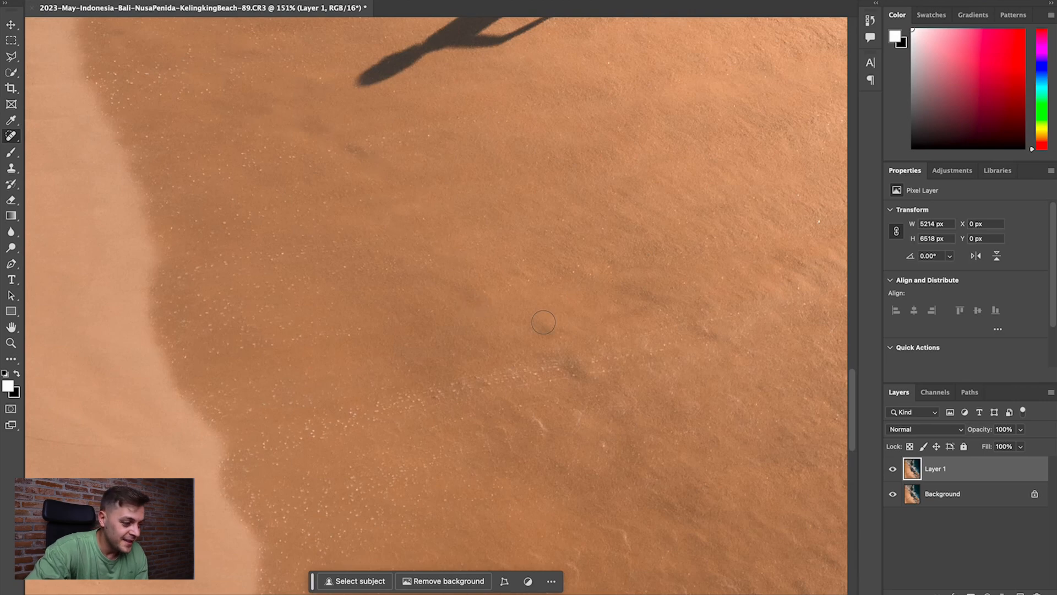
pyautogui.moveTo(435, 240)
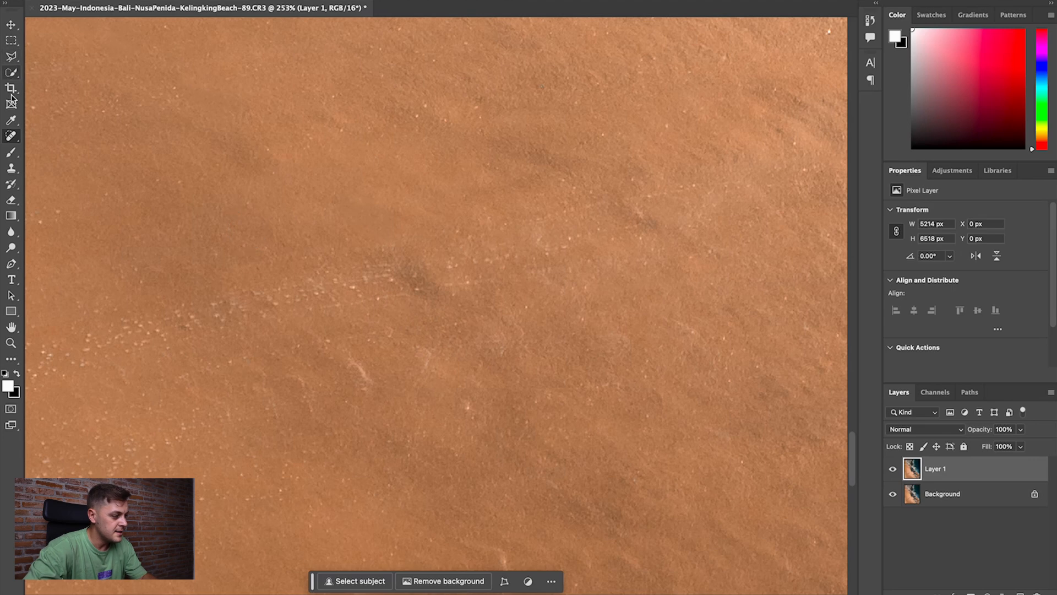
# Step: Set the healing brush to 70 px size and 30% hardness via the brush picker
pyautogui.rightClick(11, 135)
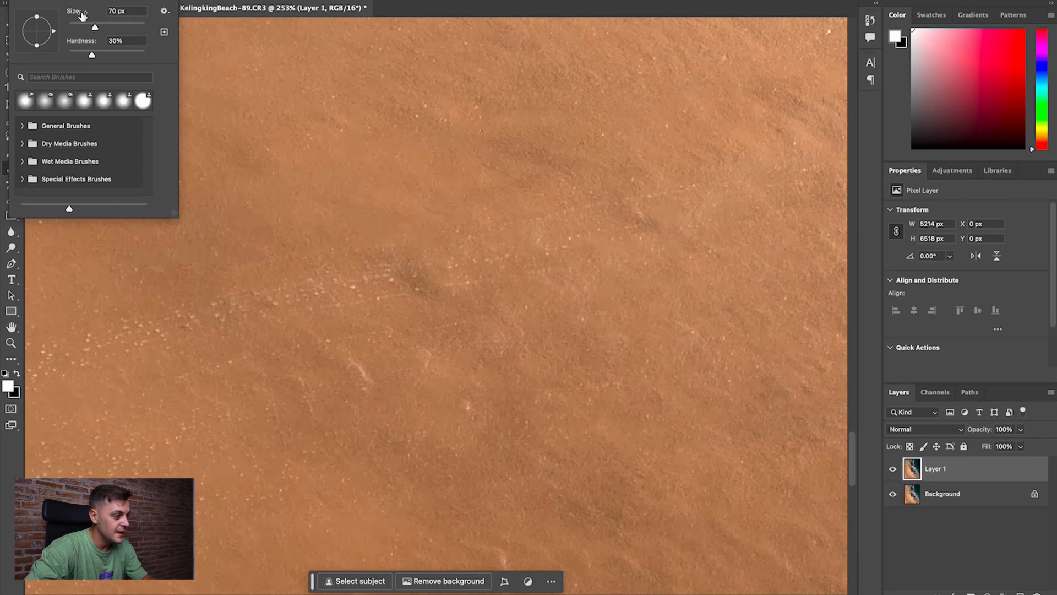
pyautogui.moveTo(361, 283)
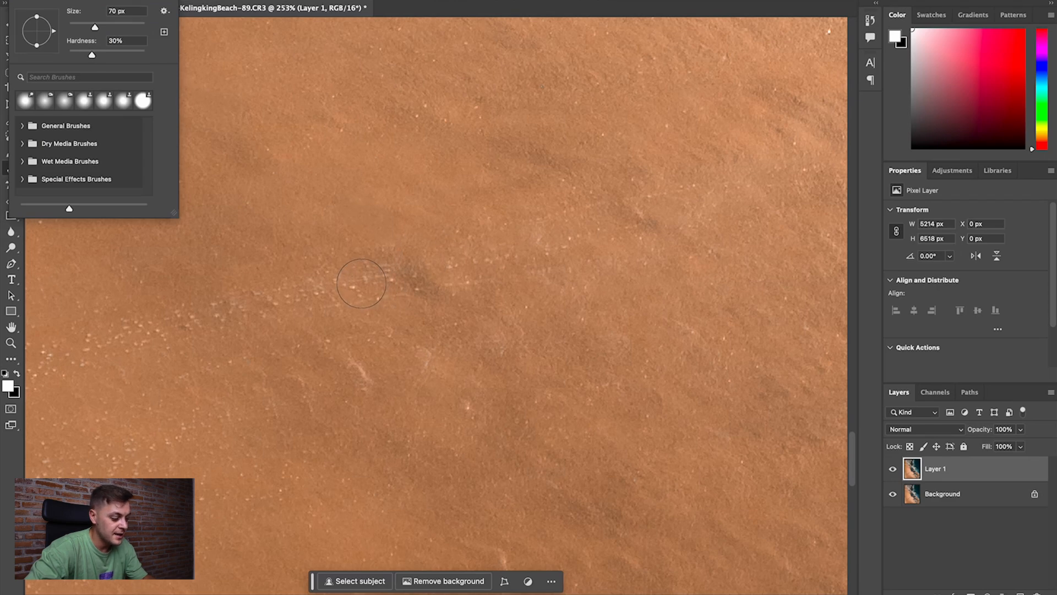